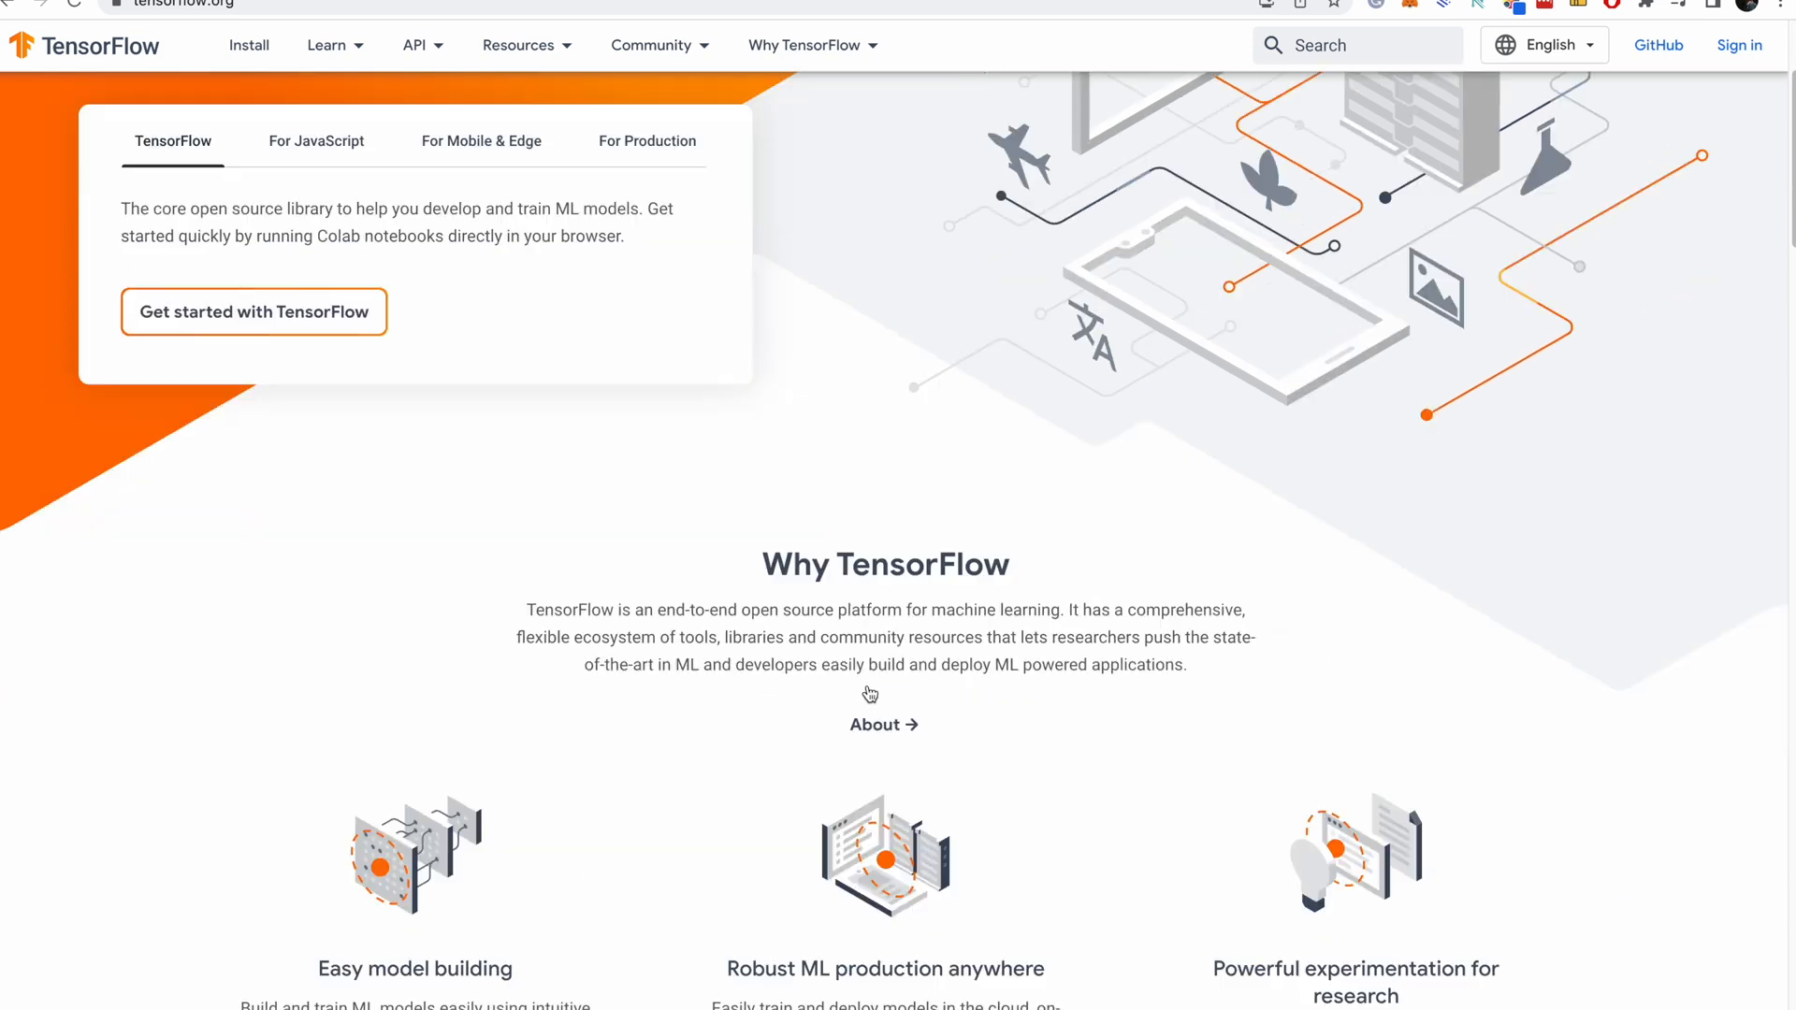
- Scroll down the TensorFlow homepage to the Why TensorFlow overview
scroll(down, 3)
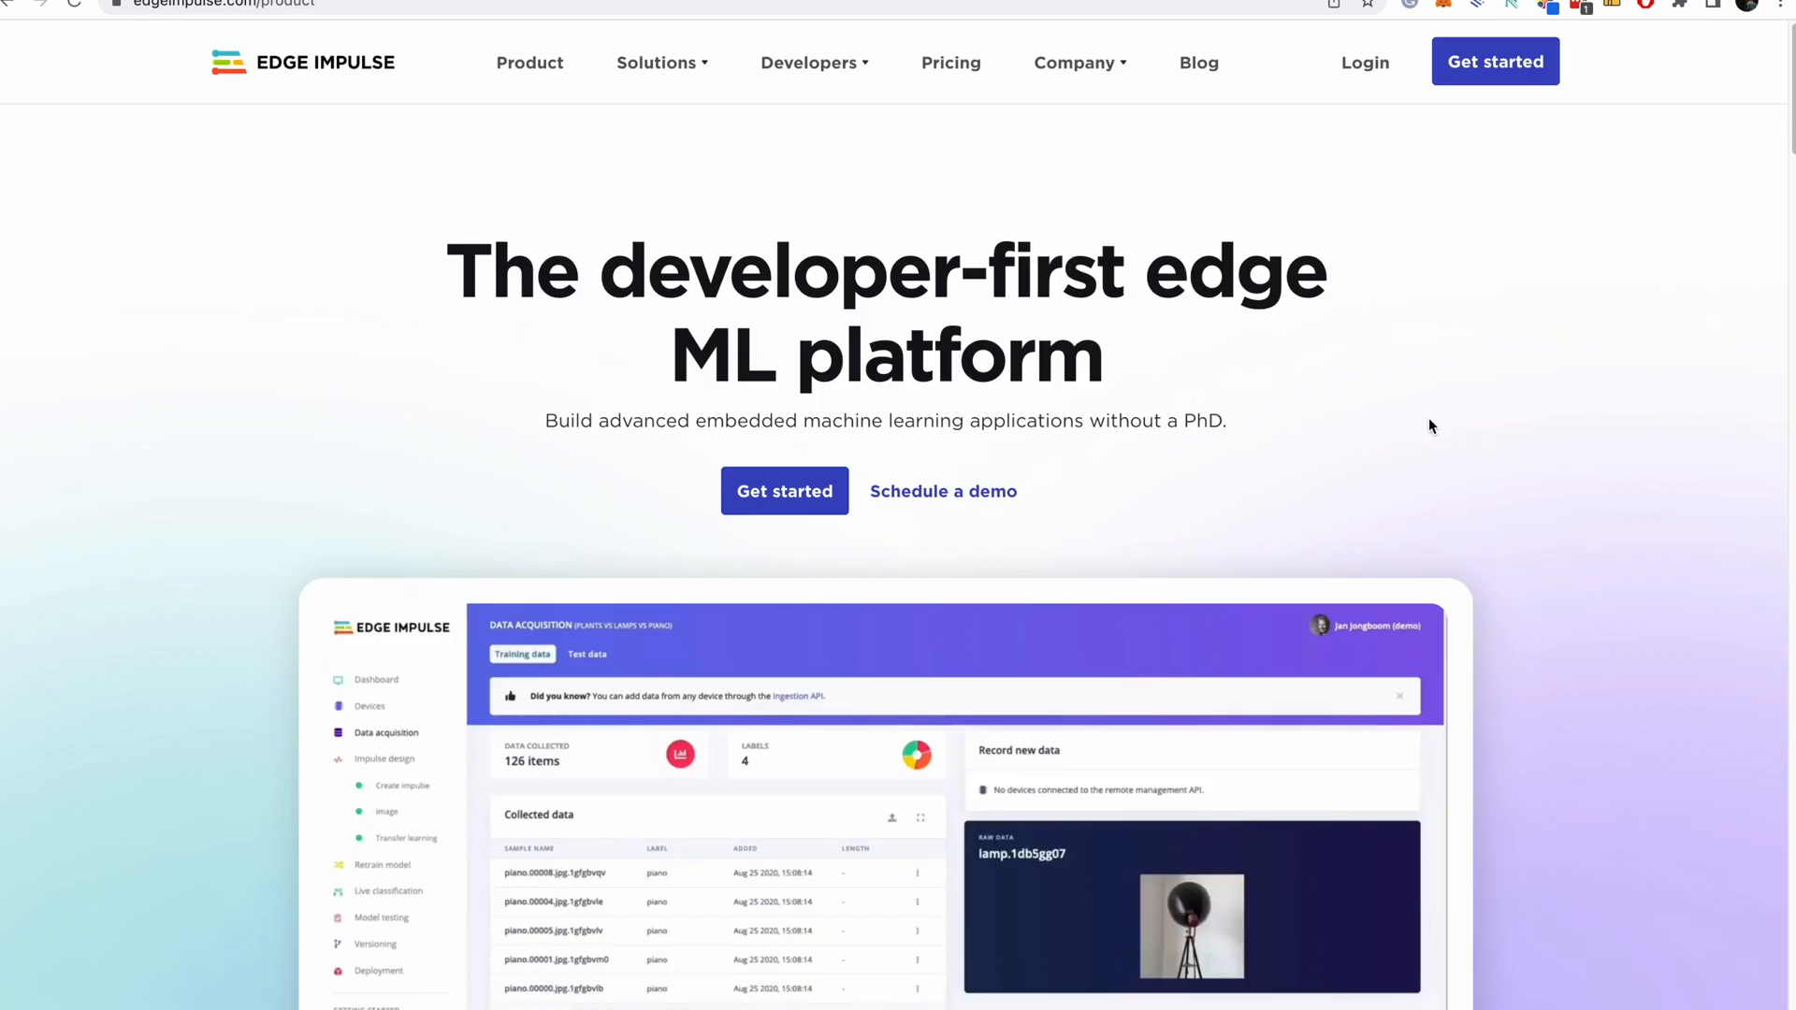
scroll(down, 3)
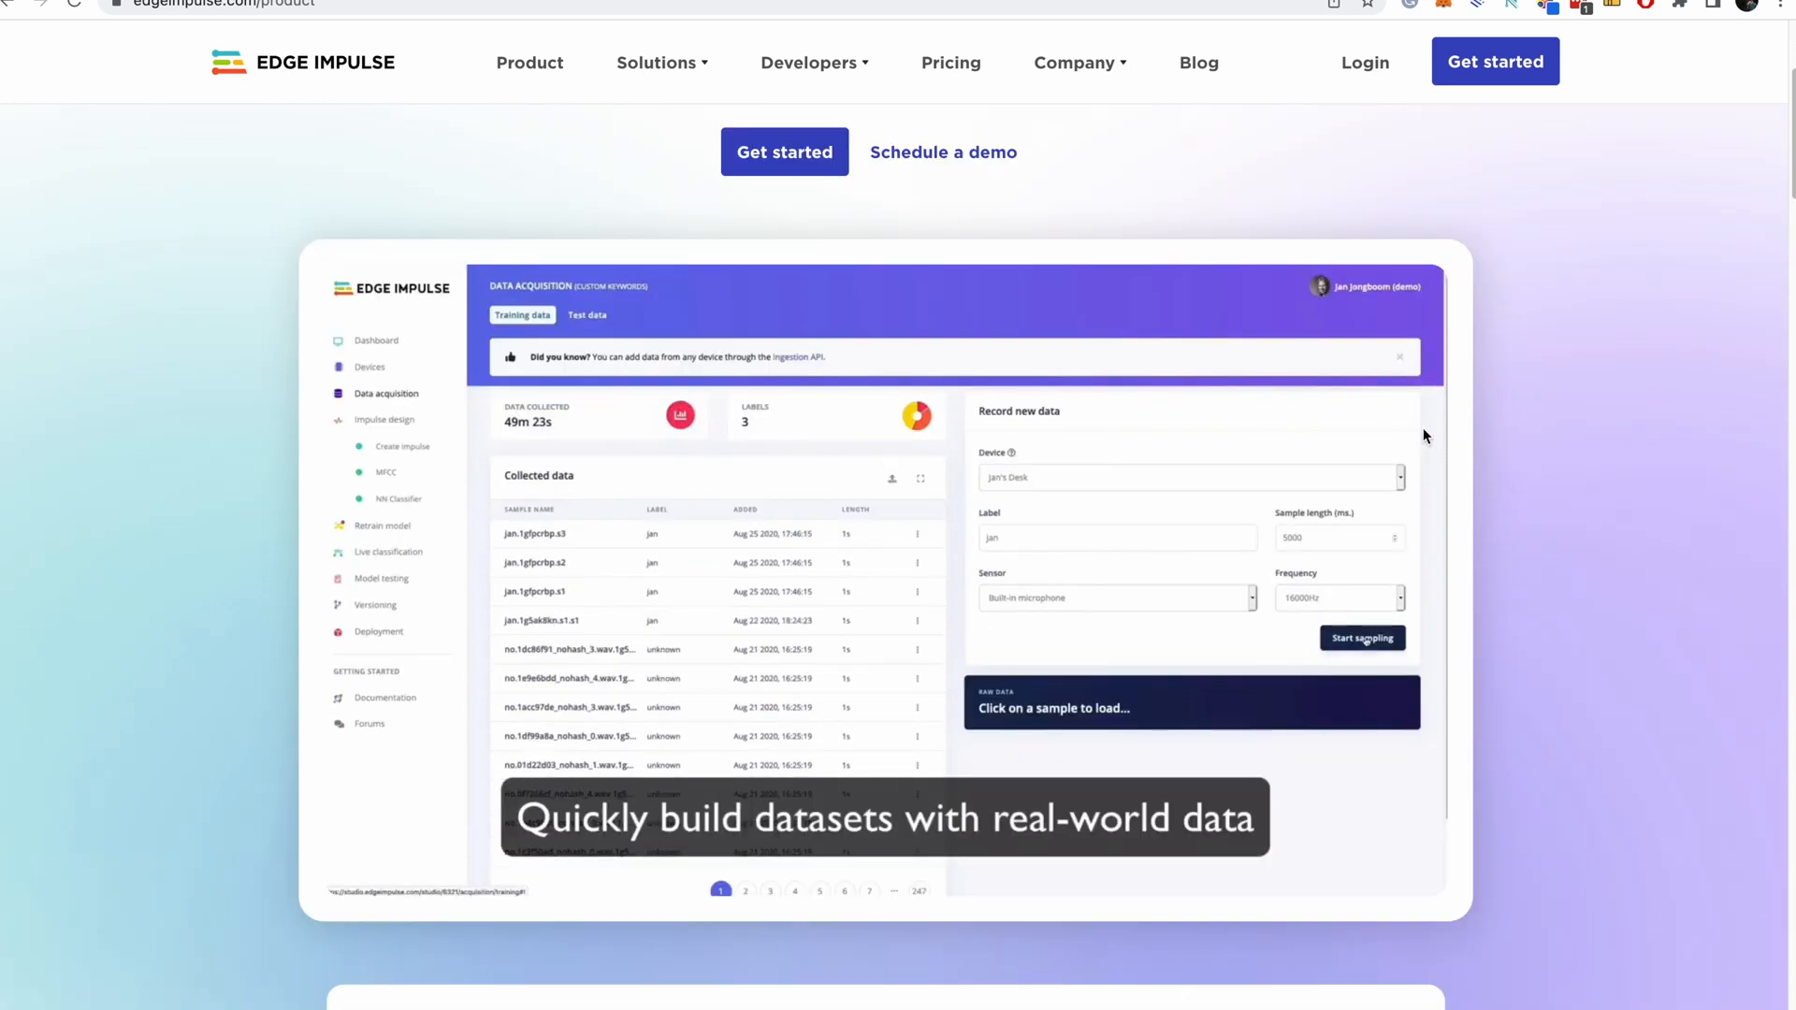
click(785, 152)
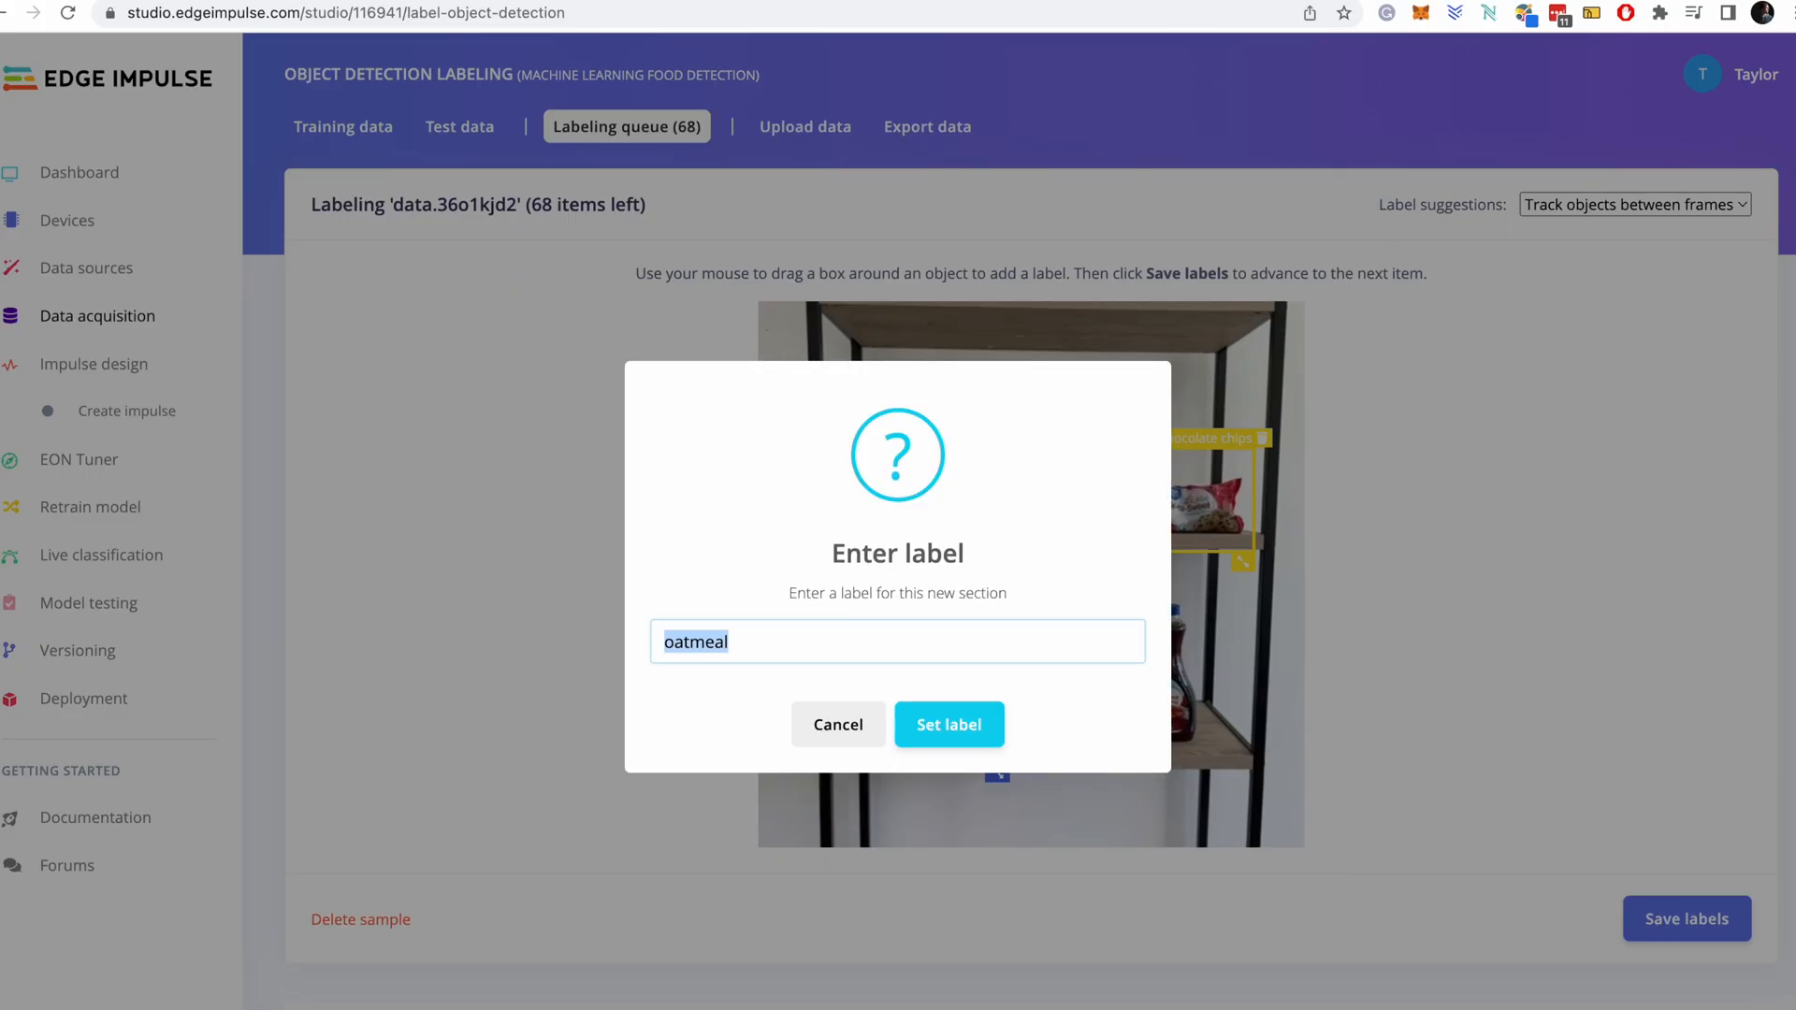
- Label the new bounding box as oatmeal and save this photo's labels
click(948, 724)
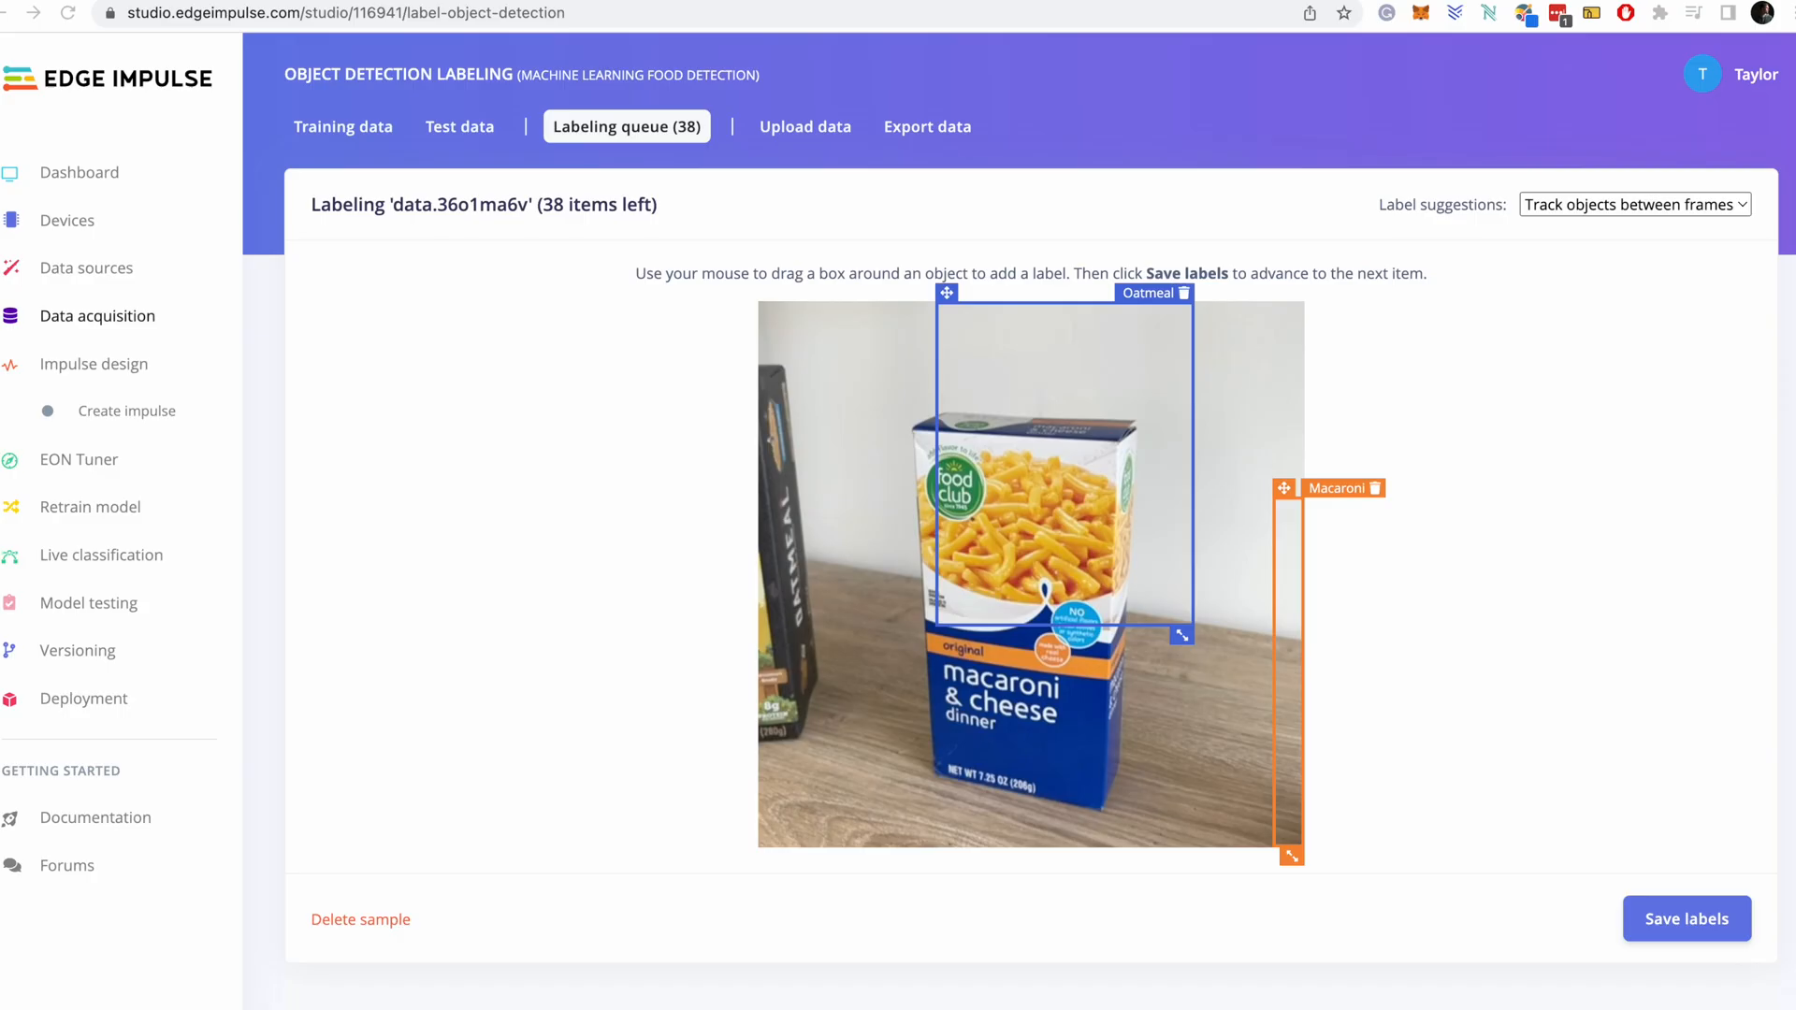
click(1685, 918)
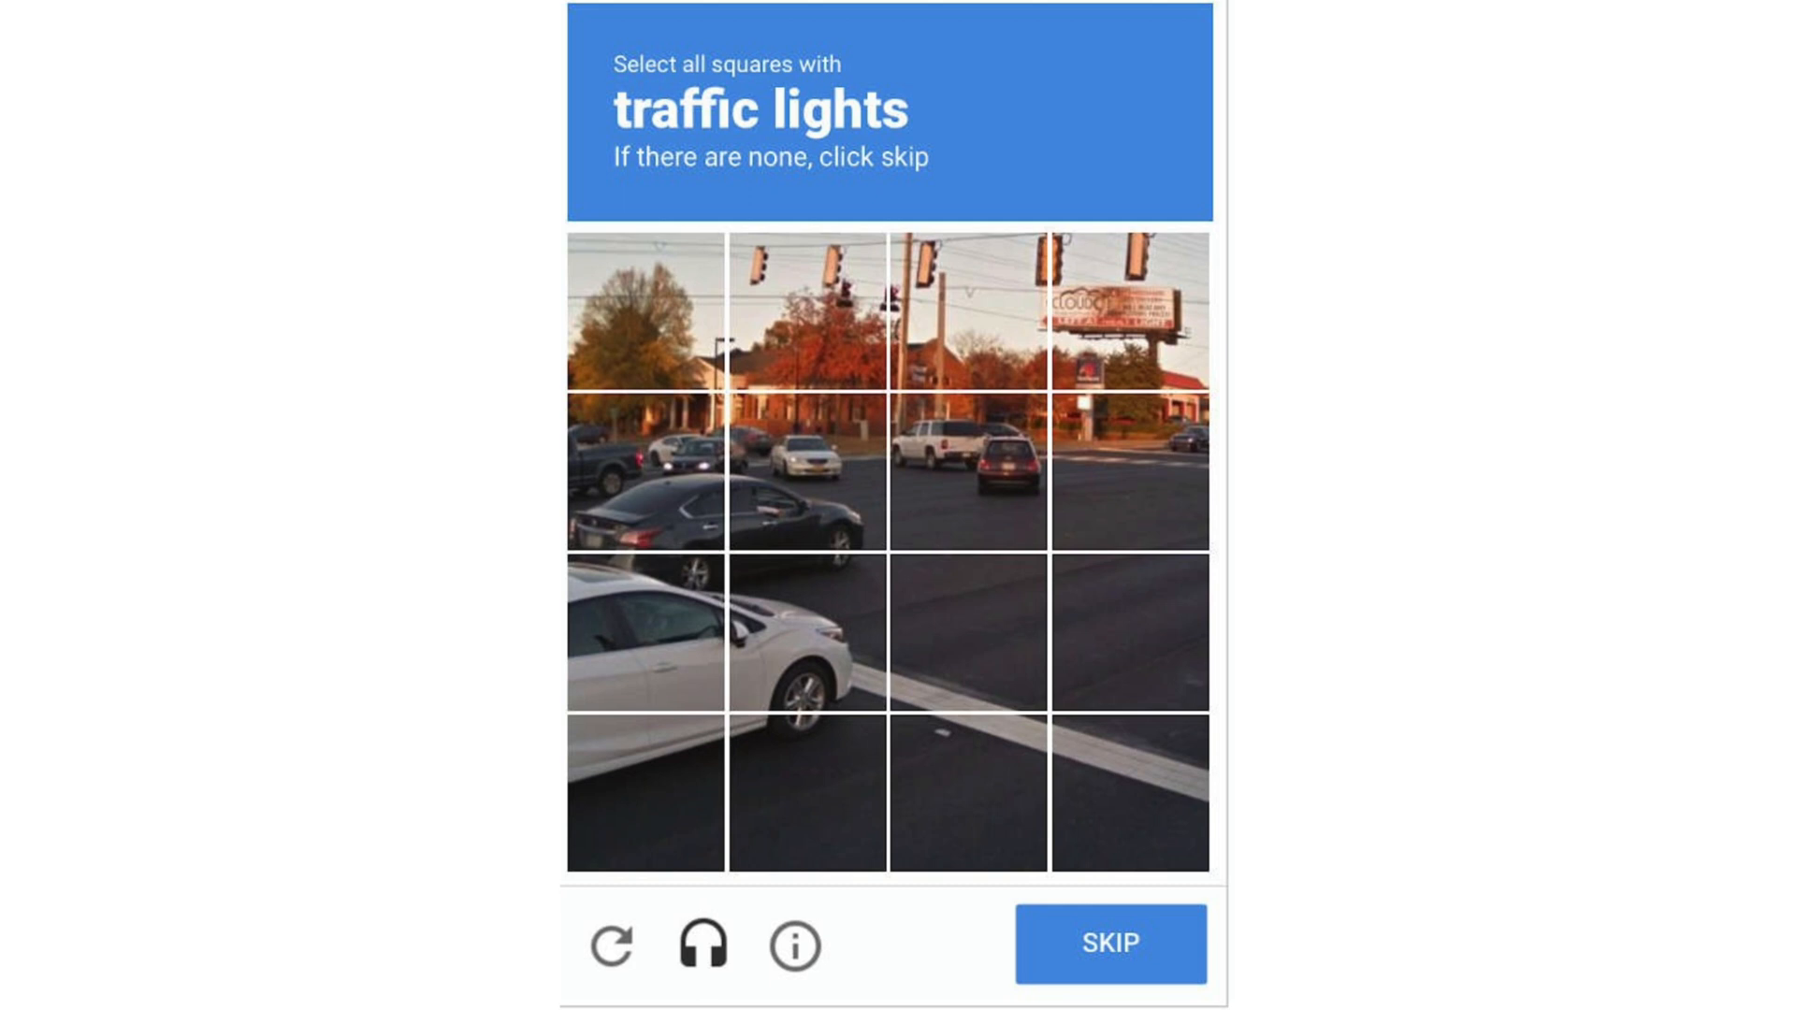
click(1109, 944)
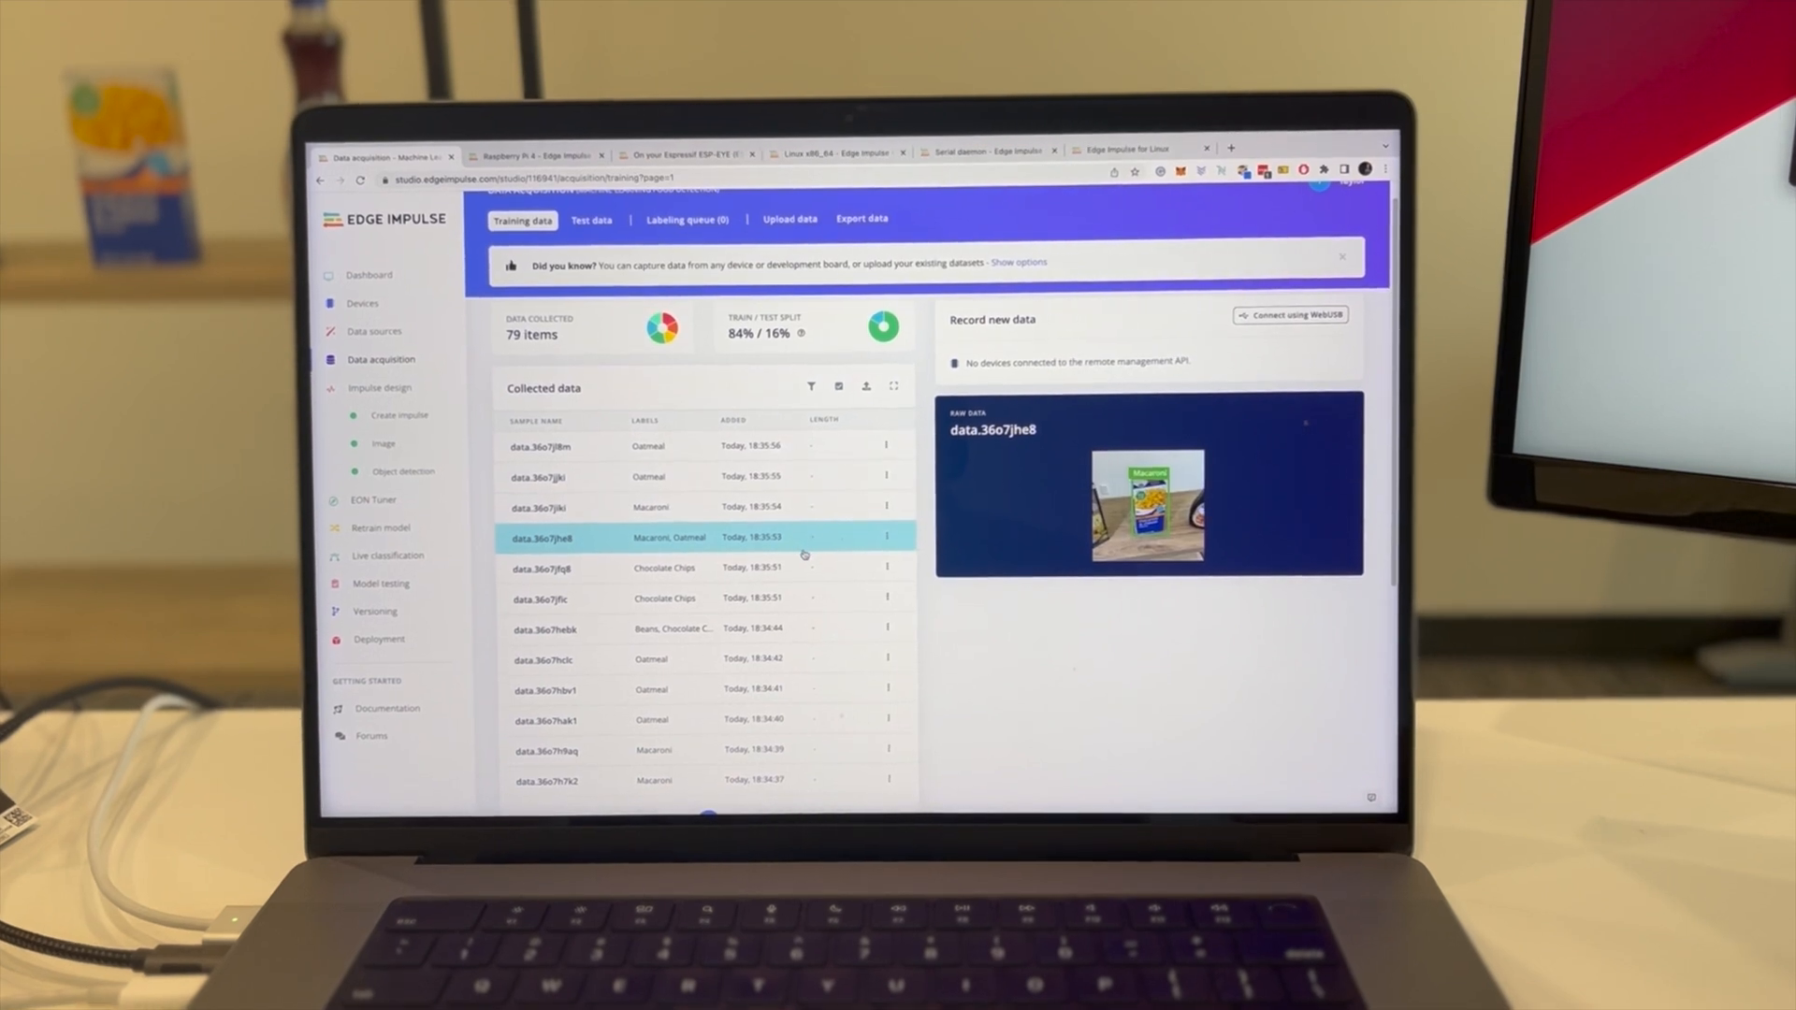
- Preview the beans-and-chocolate sample, then the Oatmeal photo with its bounding box
click(556, 581)
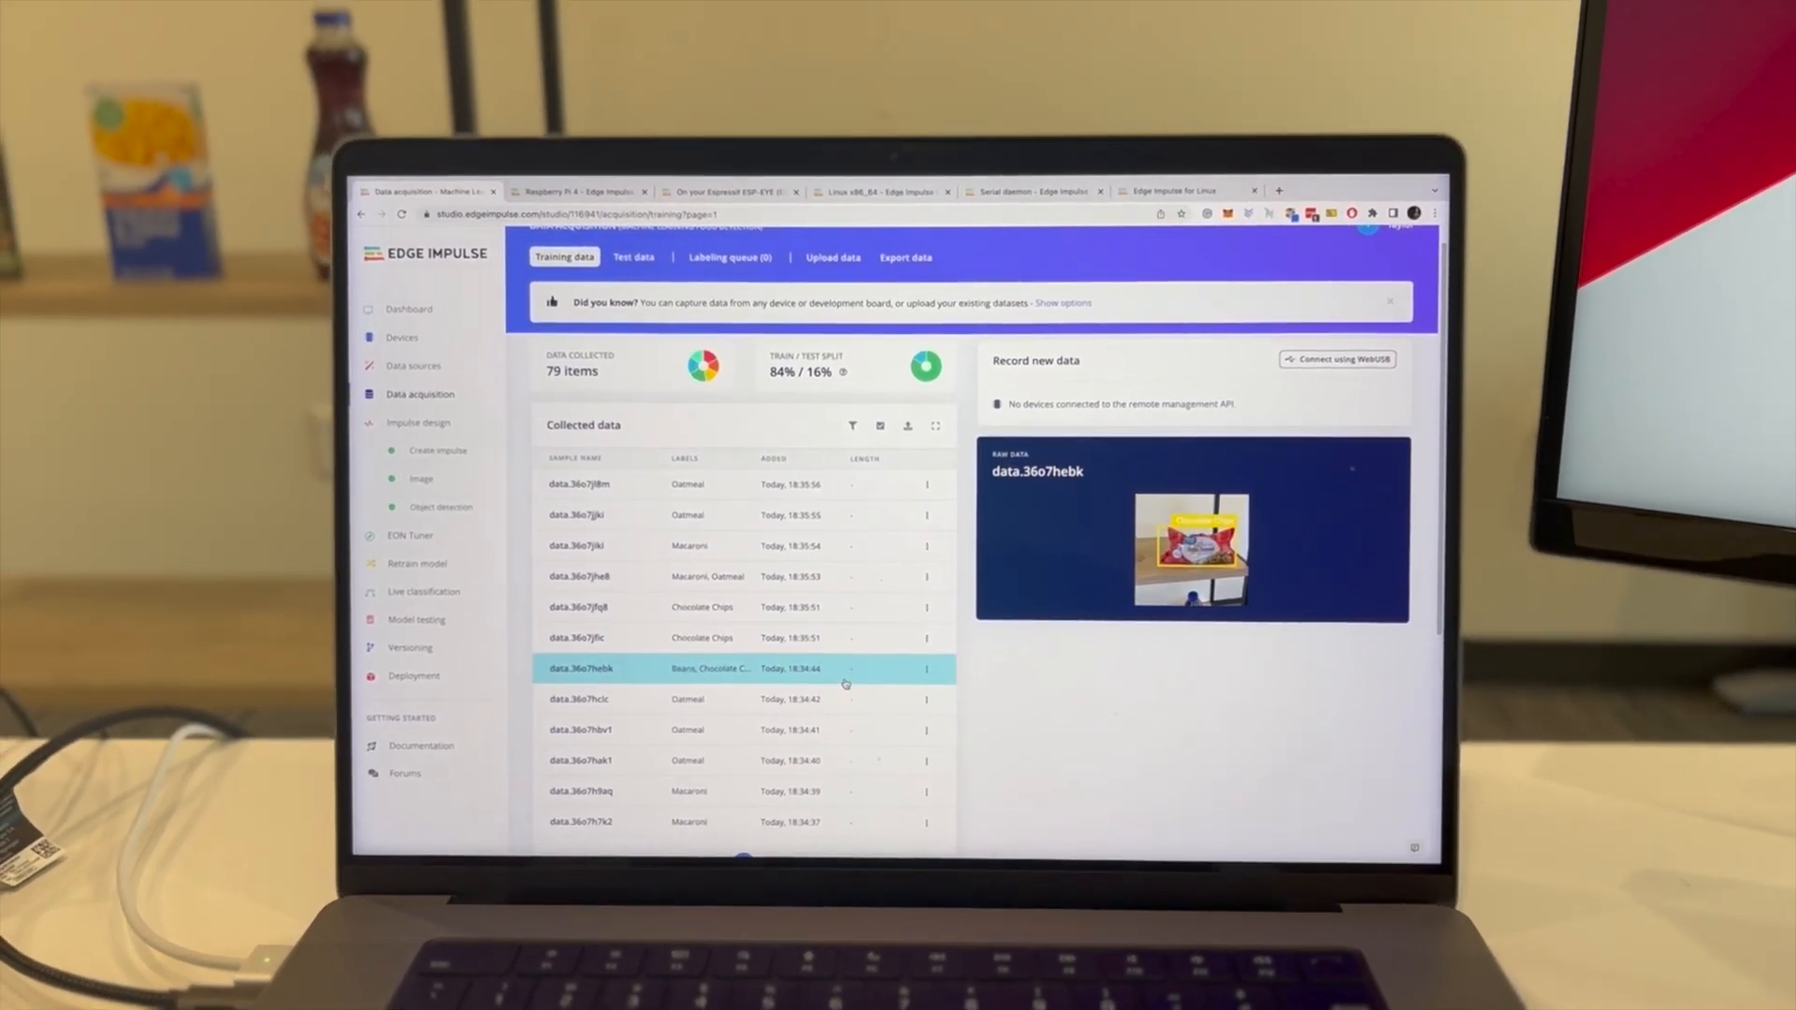
click(584, 699)
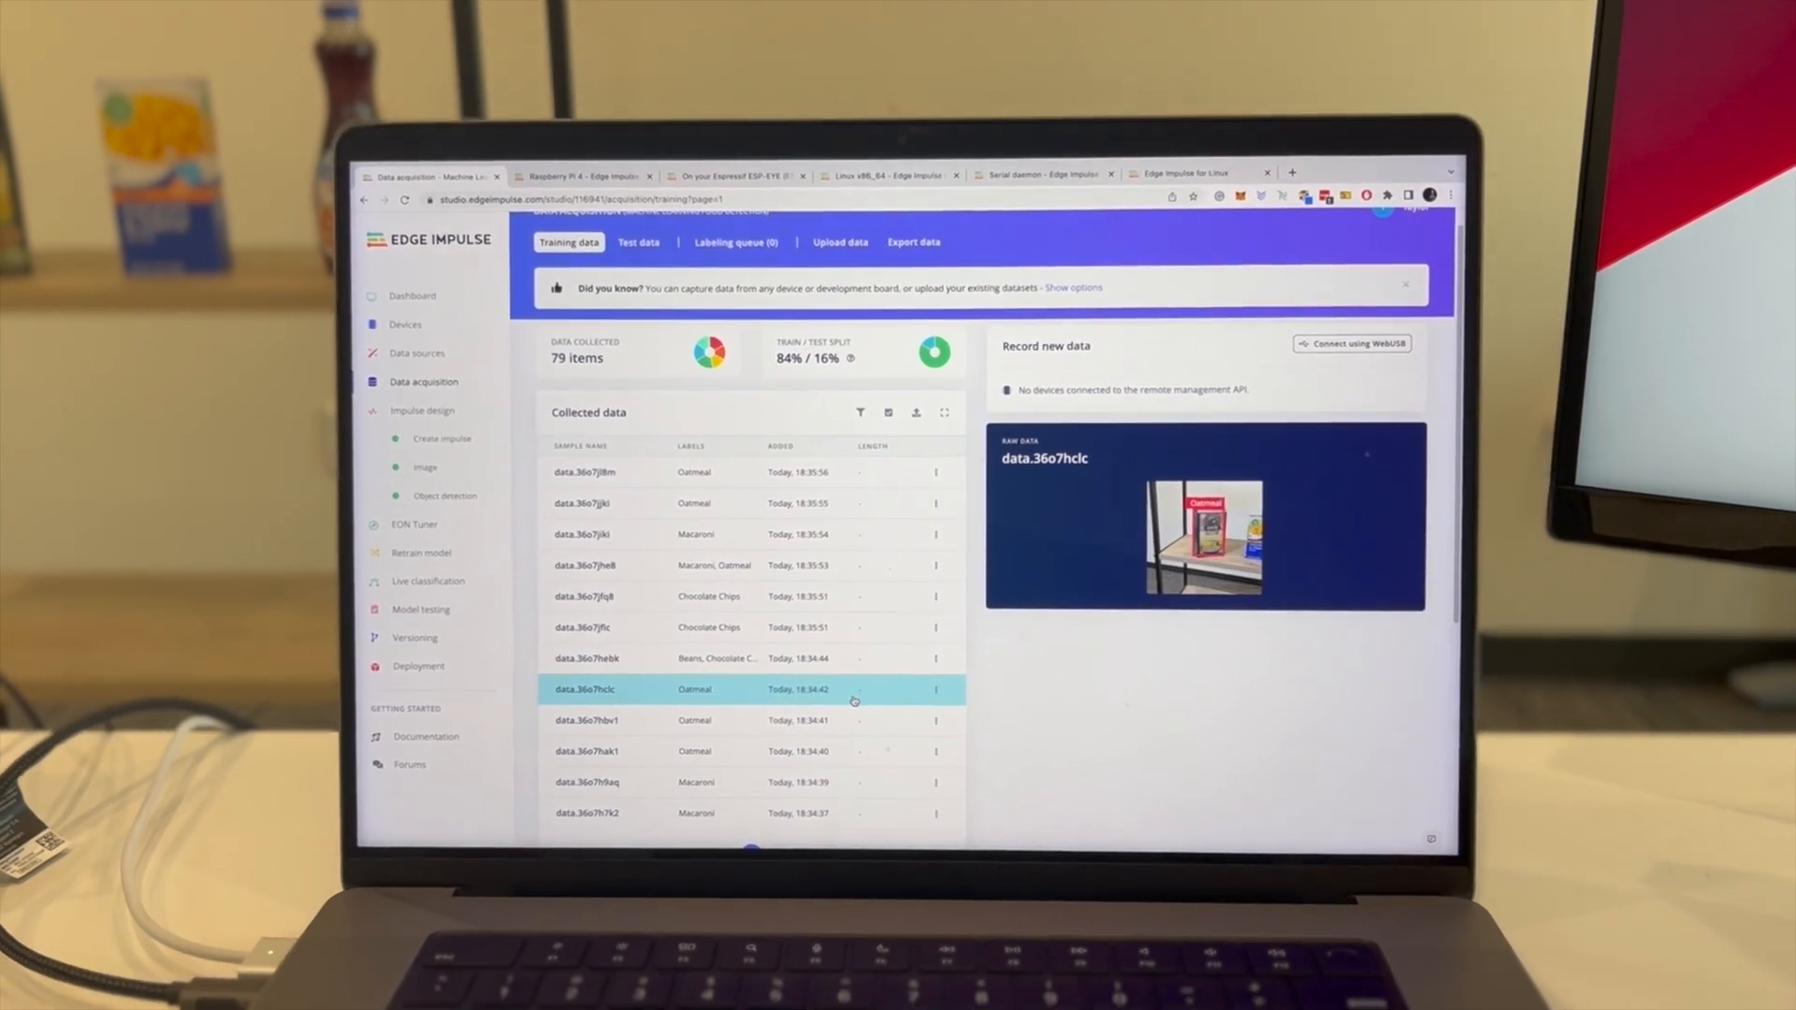